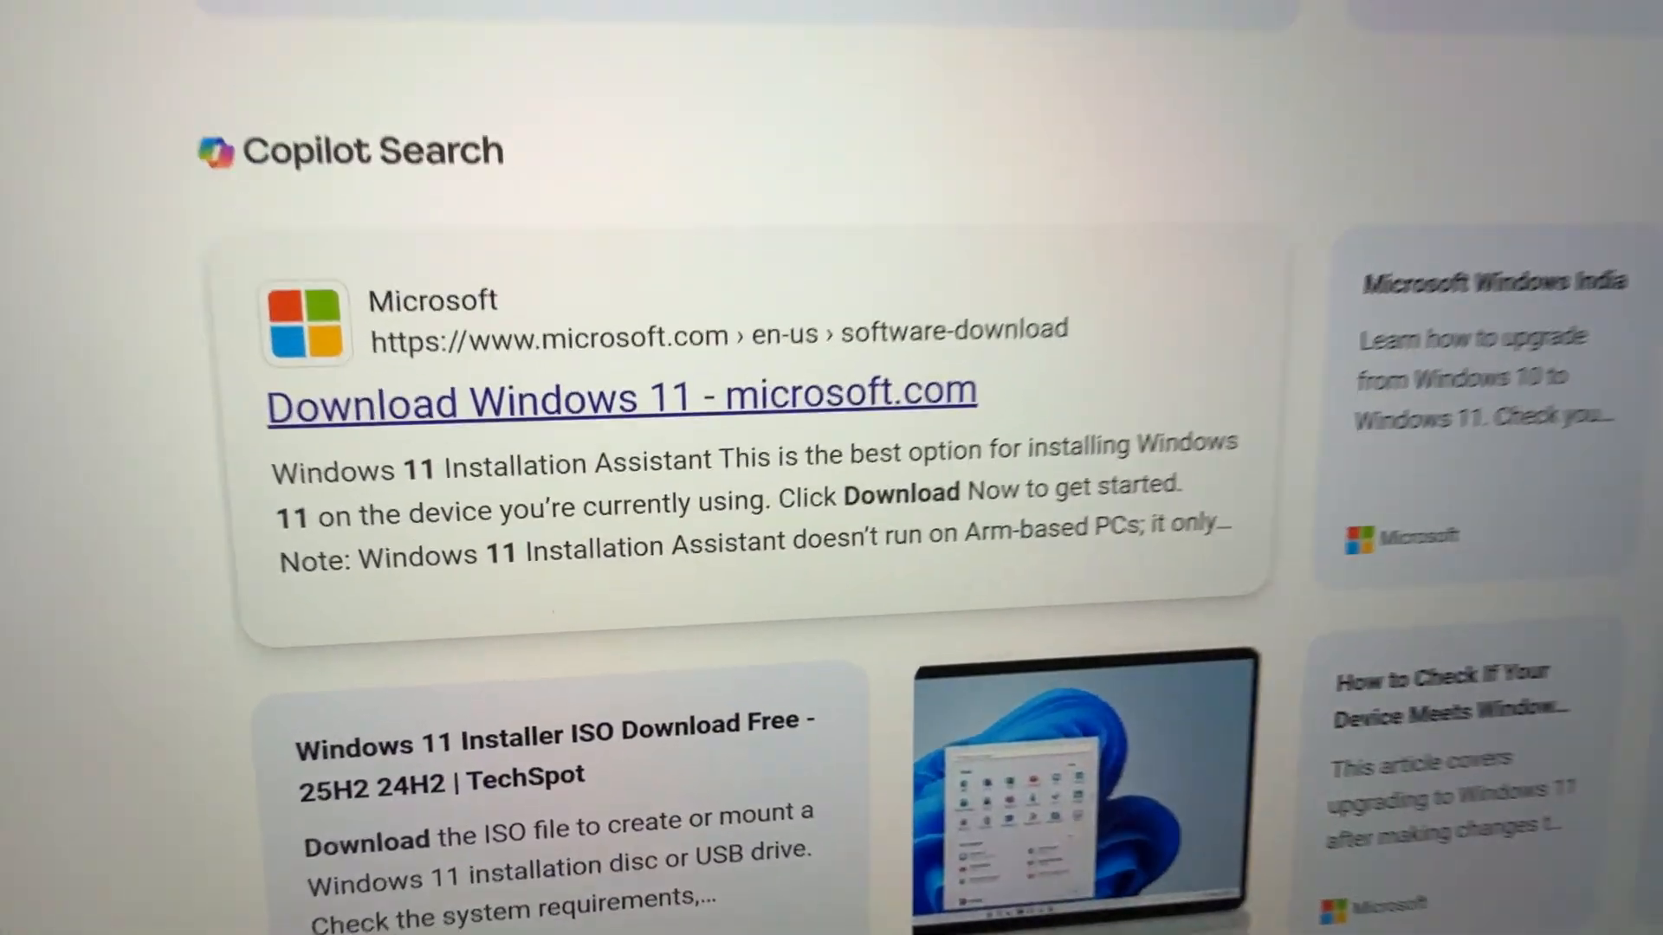
Scroll to the 'Download Windows 11 - microsoft.com' result and open that page
scroll(up, 3)
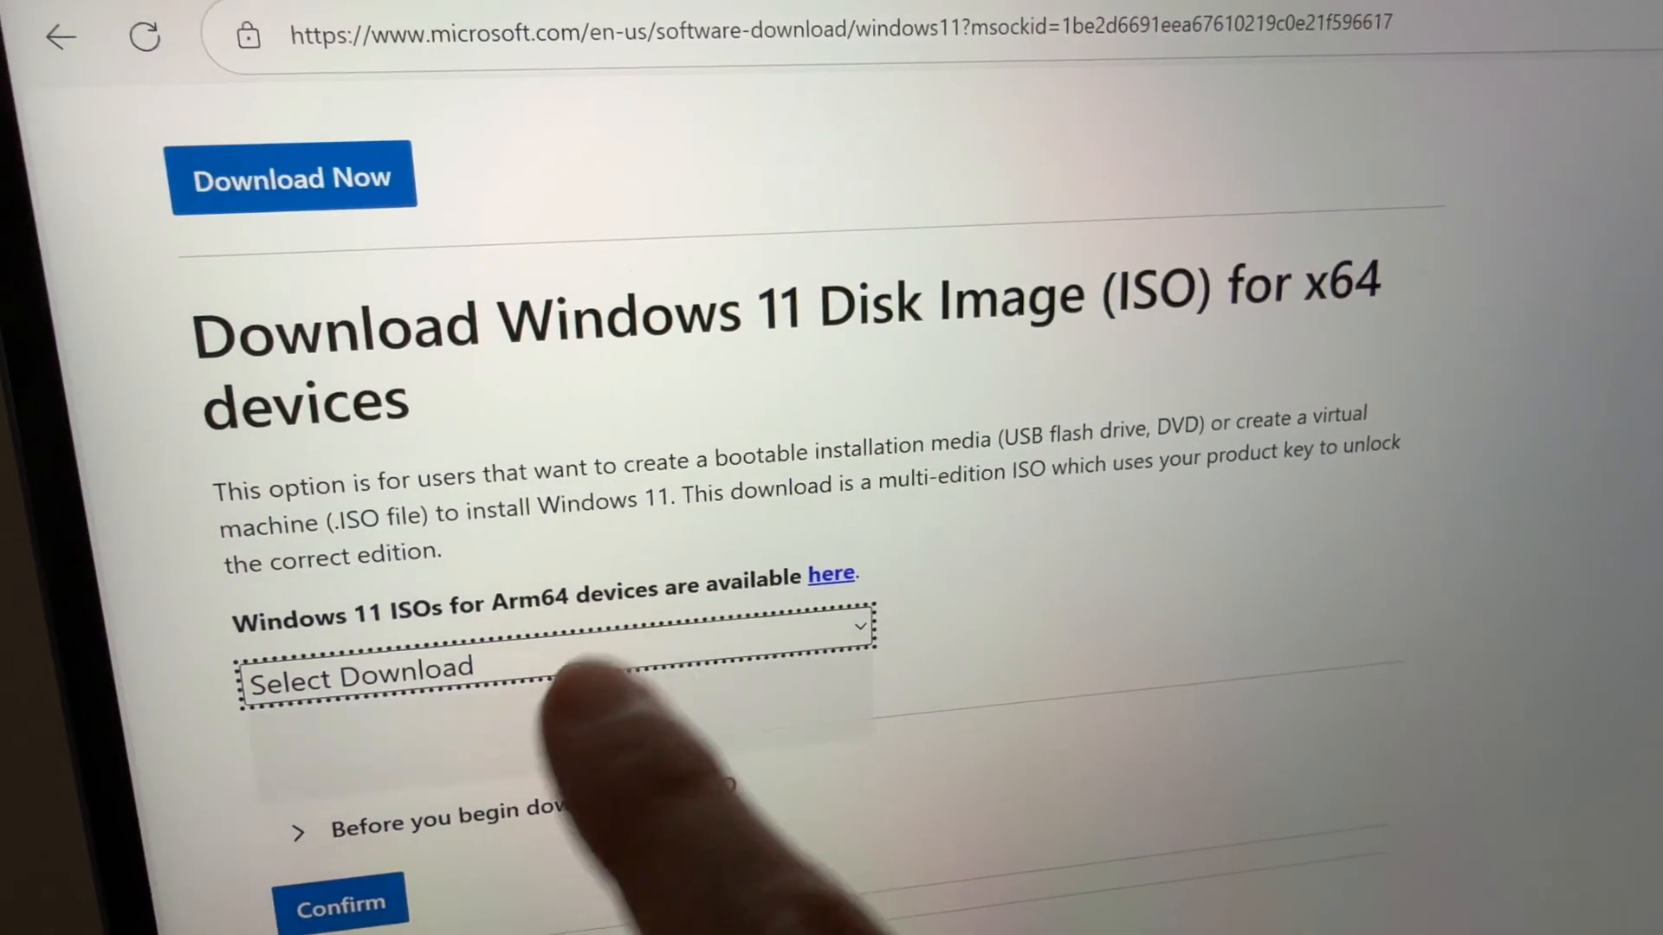
Select 'Windows 11 (multi-edition ISO for x64 devices)' and English as product language
click(552, 677)
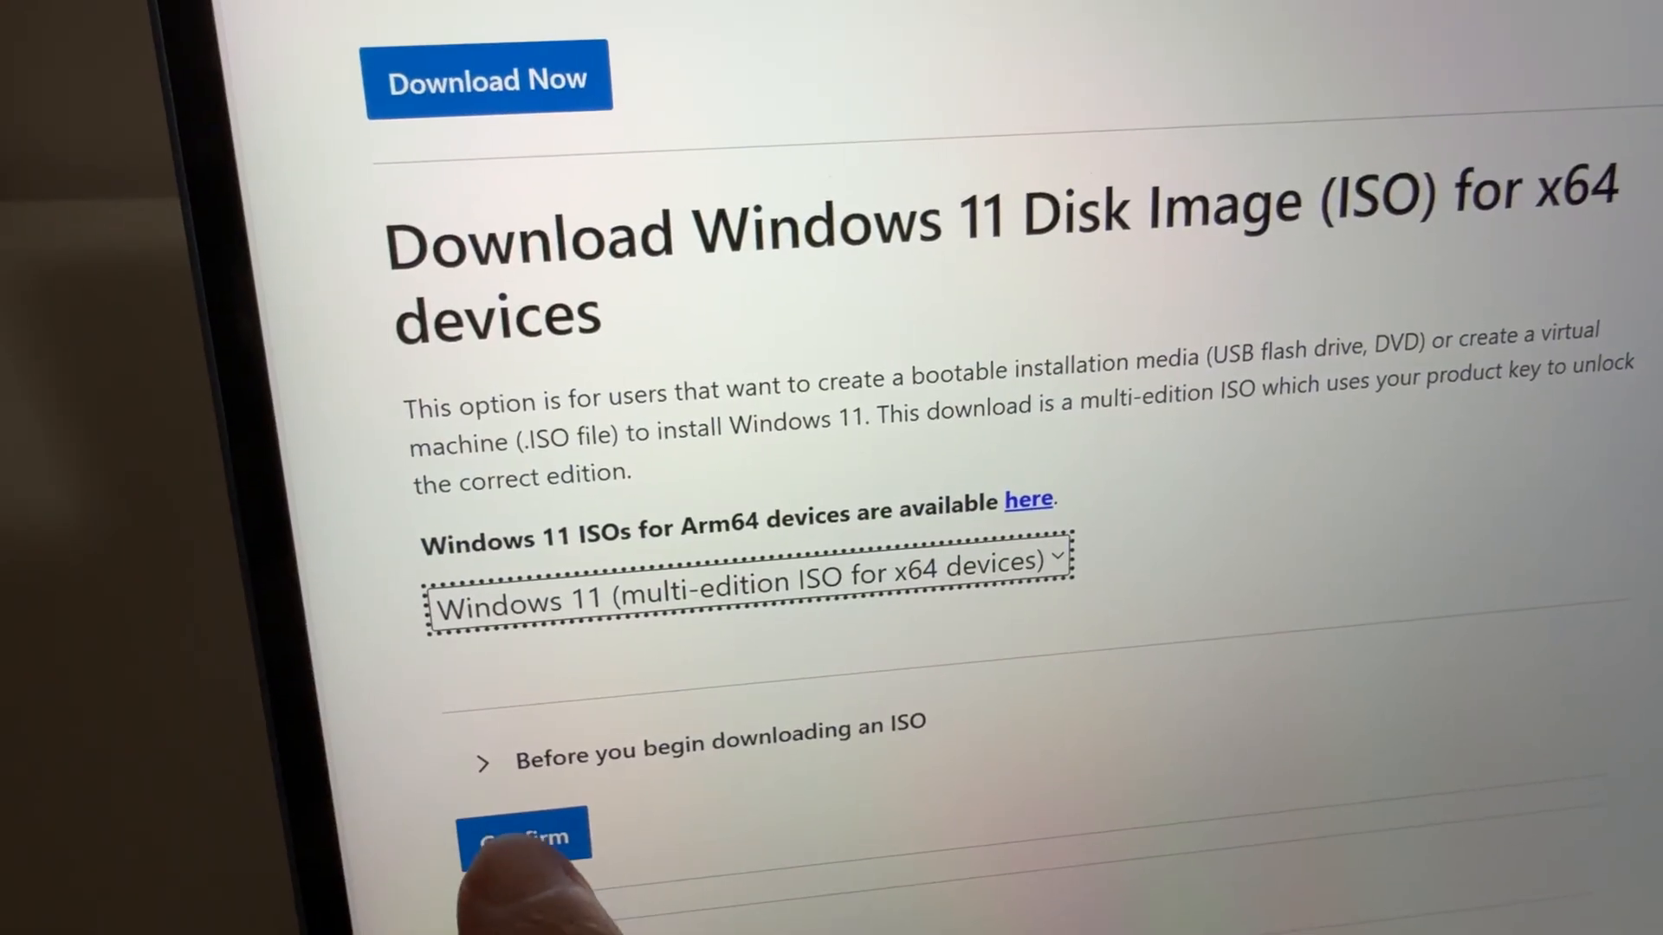
click(524, 838)
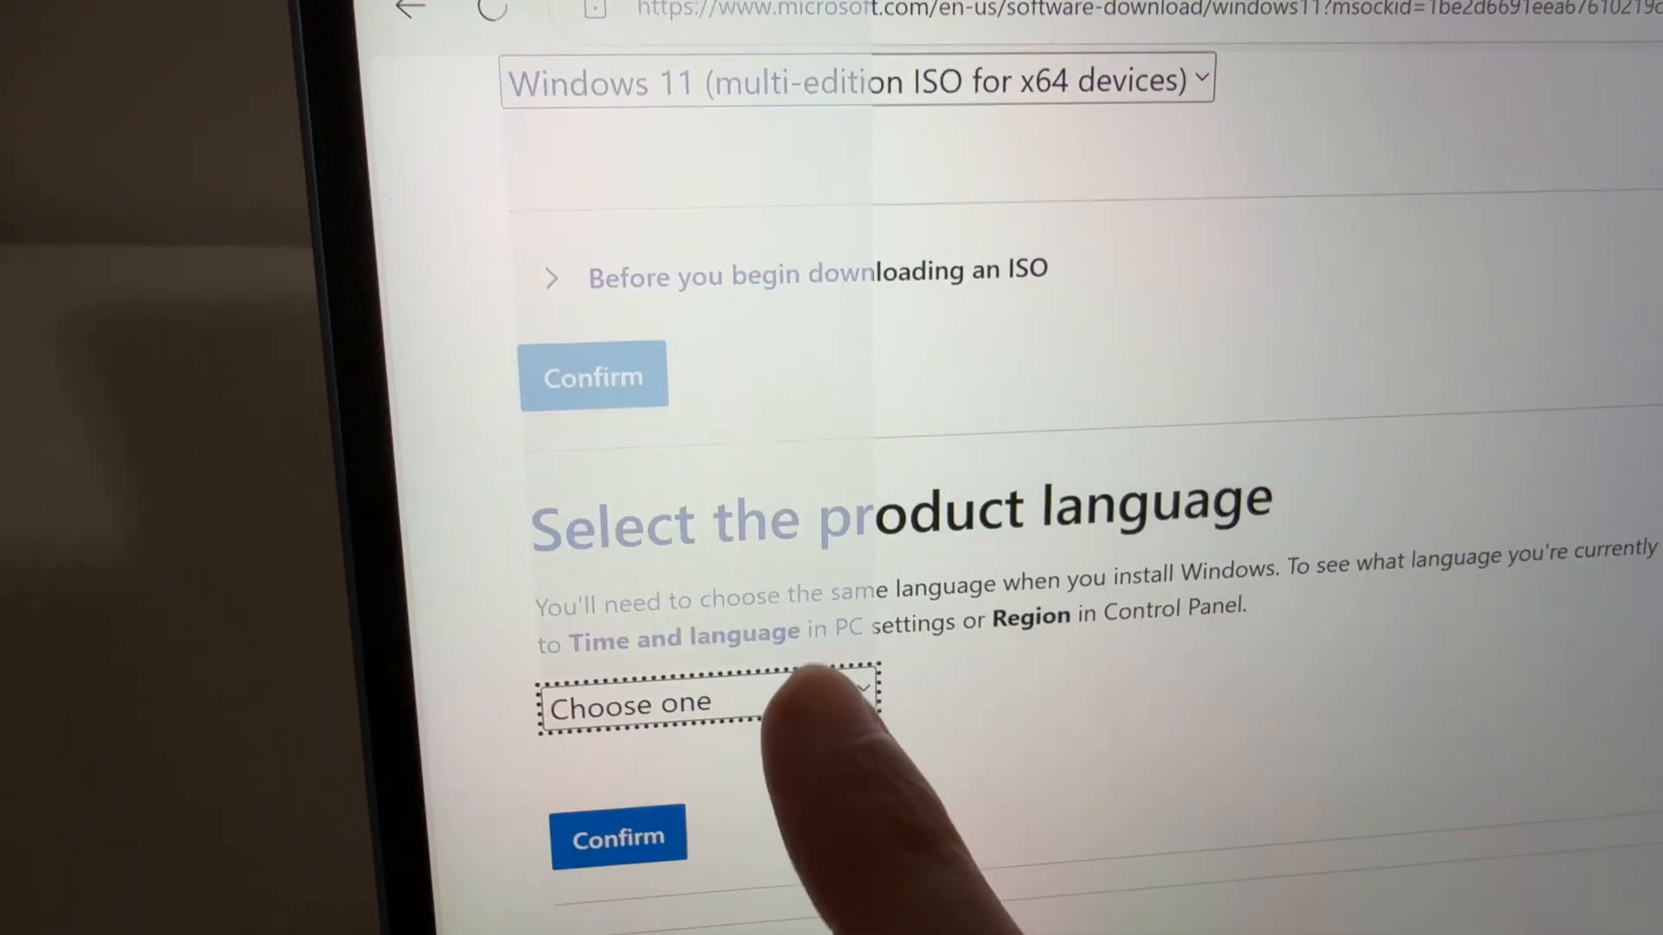
click(705, 703)
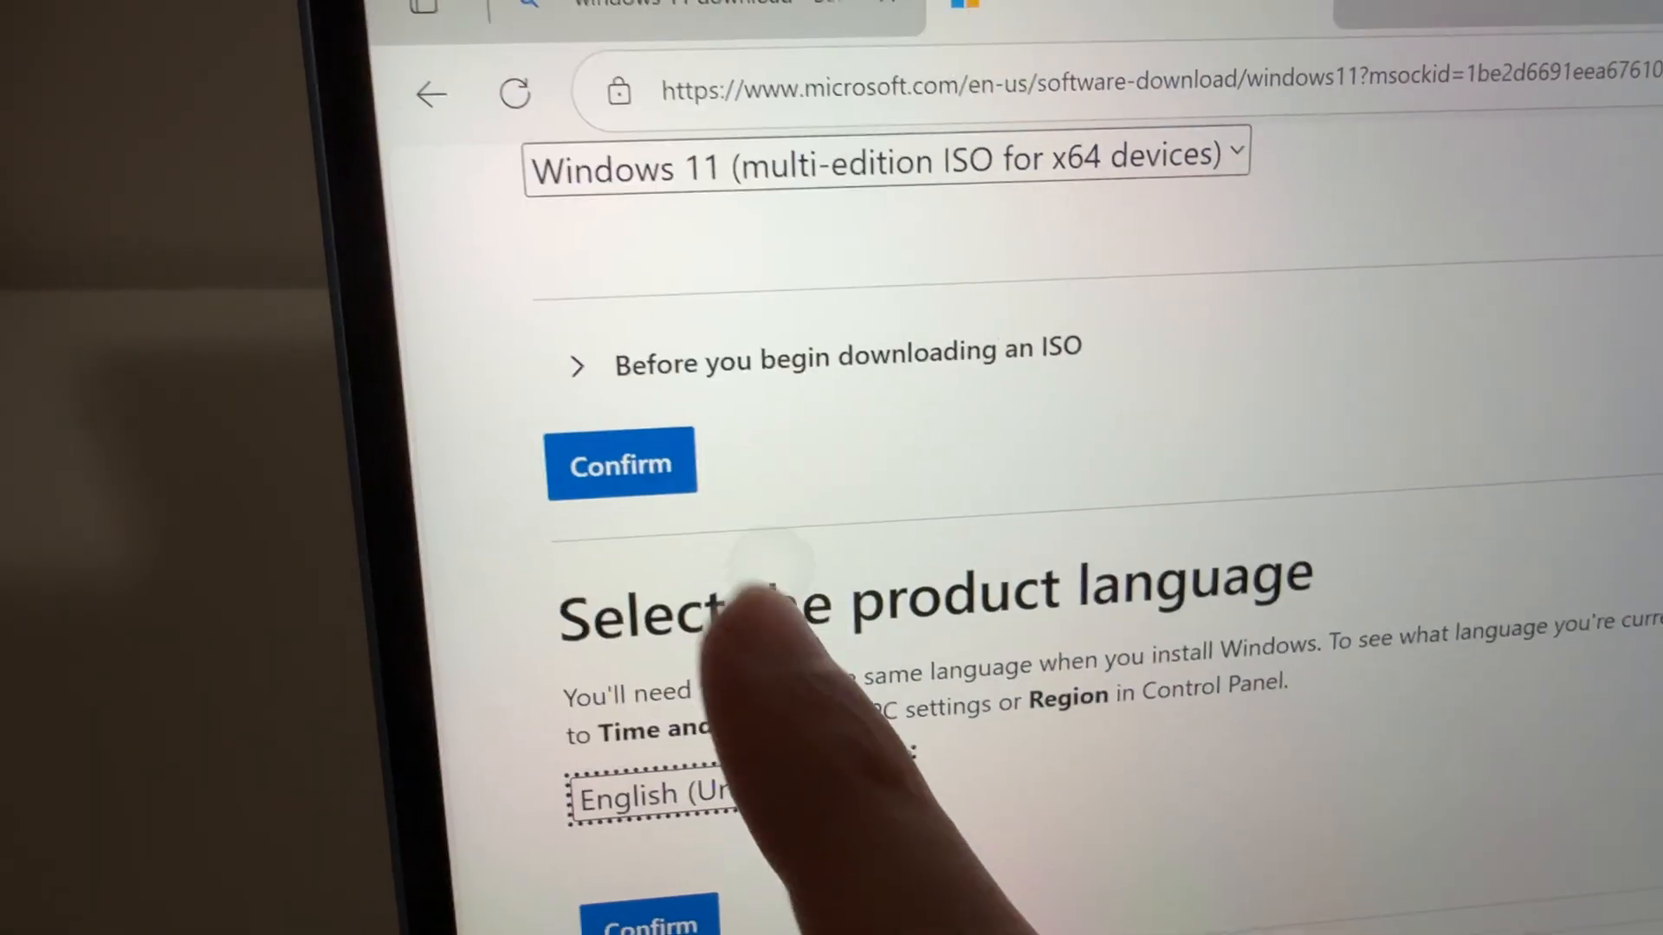
click(620, 464)
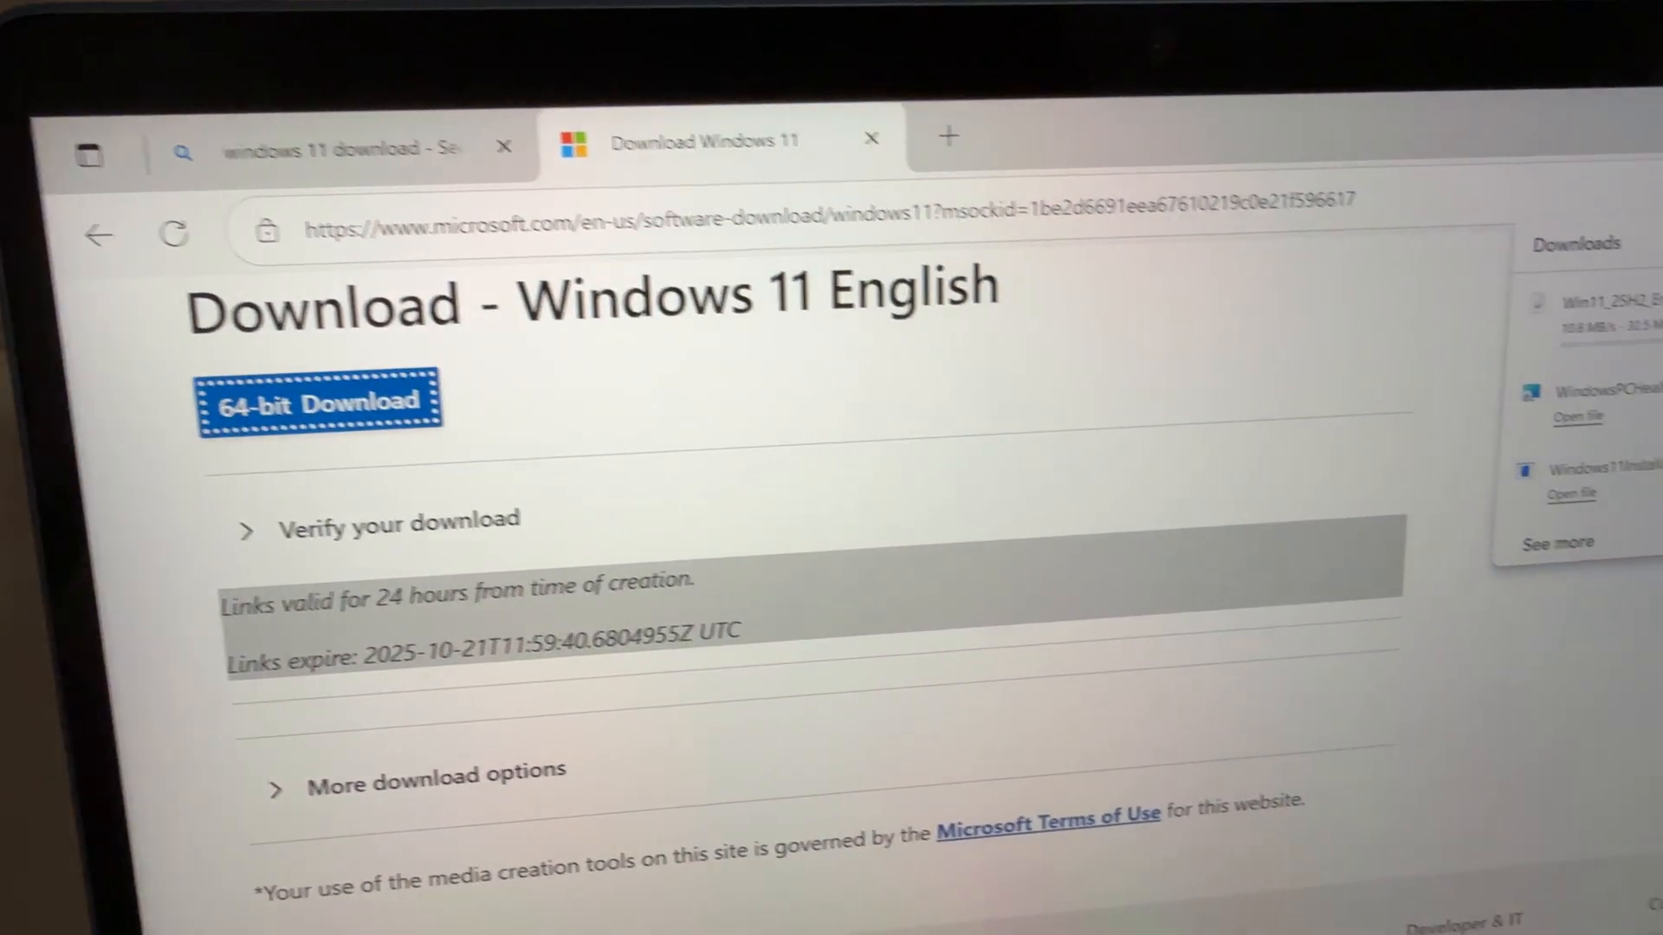
Download Win11_25H2_English_x64.iso and open it past the security warning
click(1119, 129)
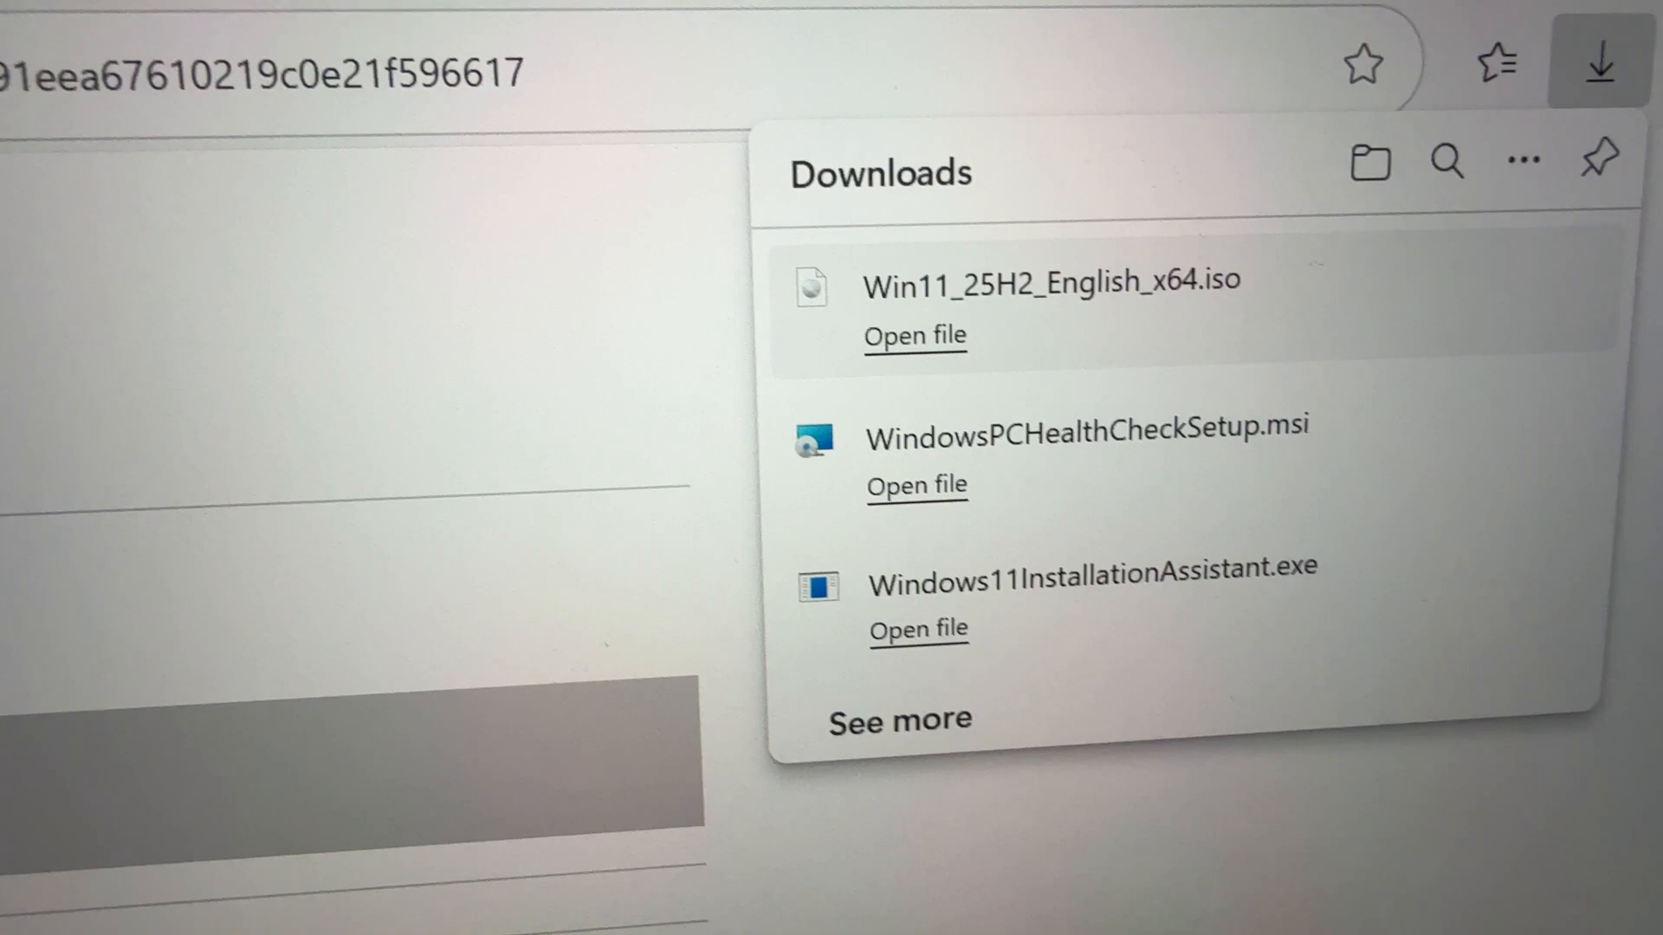
click(915, 335)
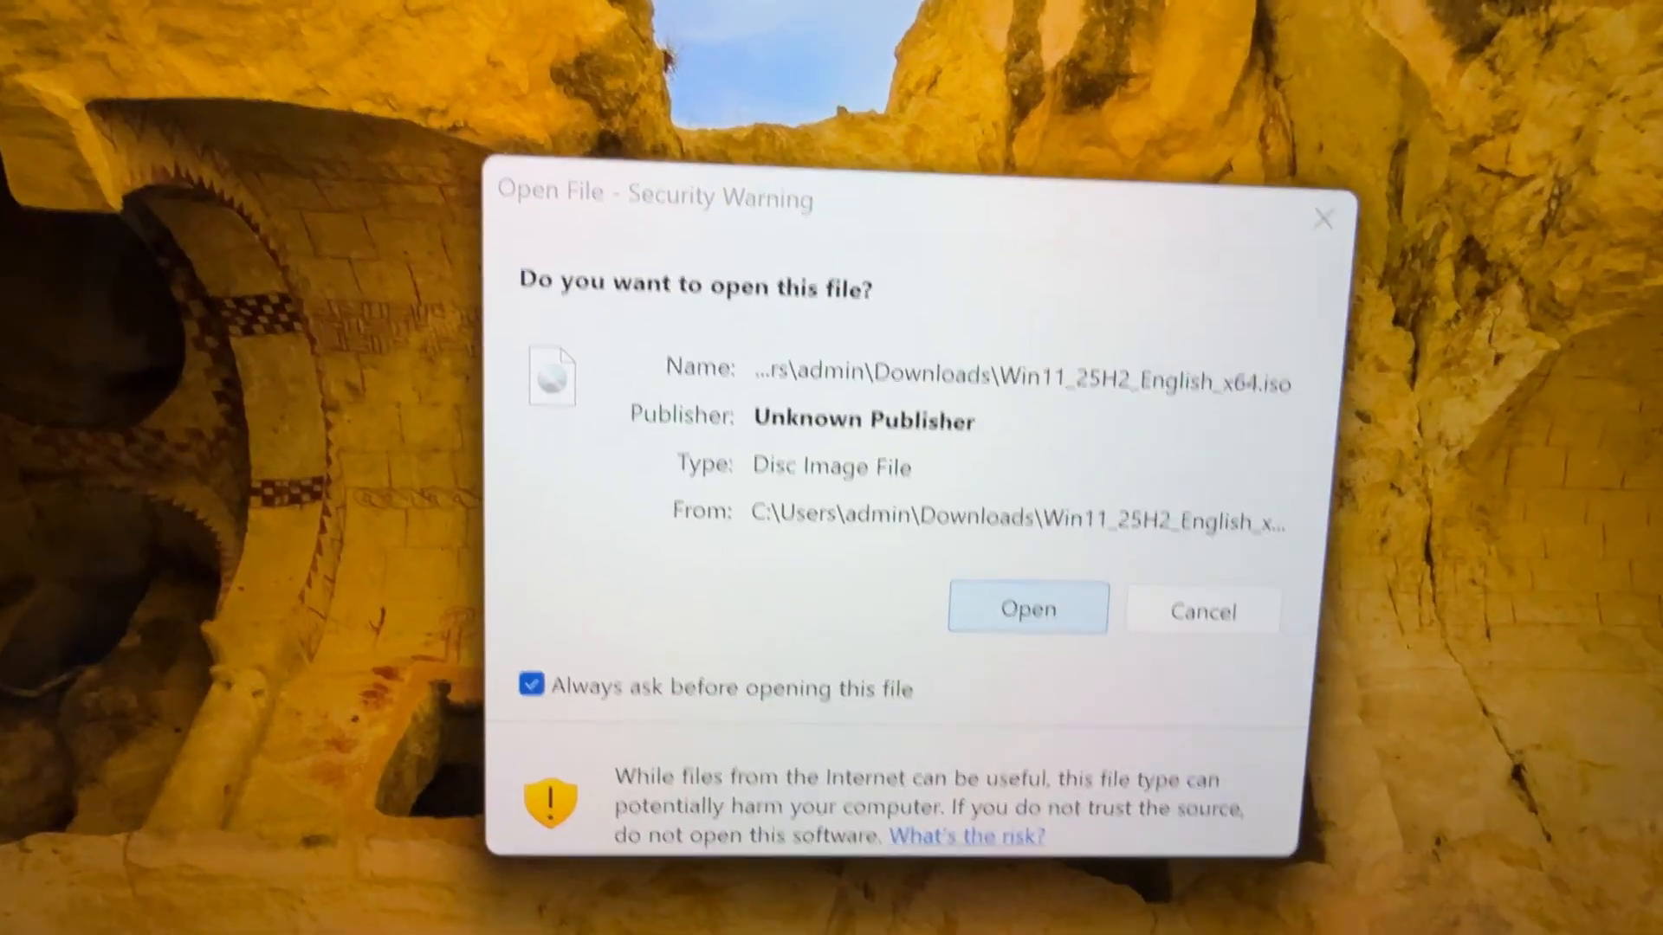
click(1025, 609)
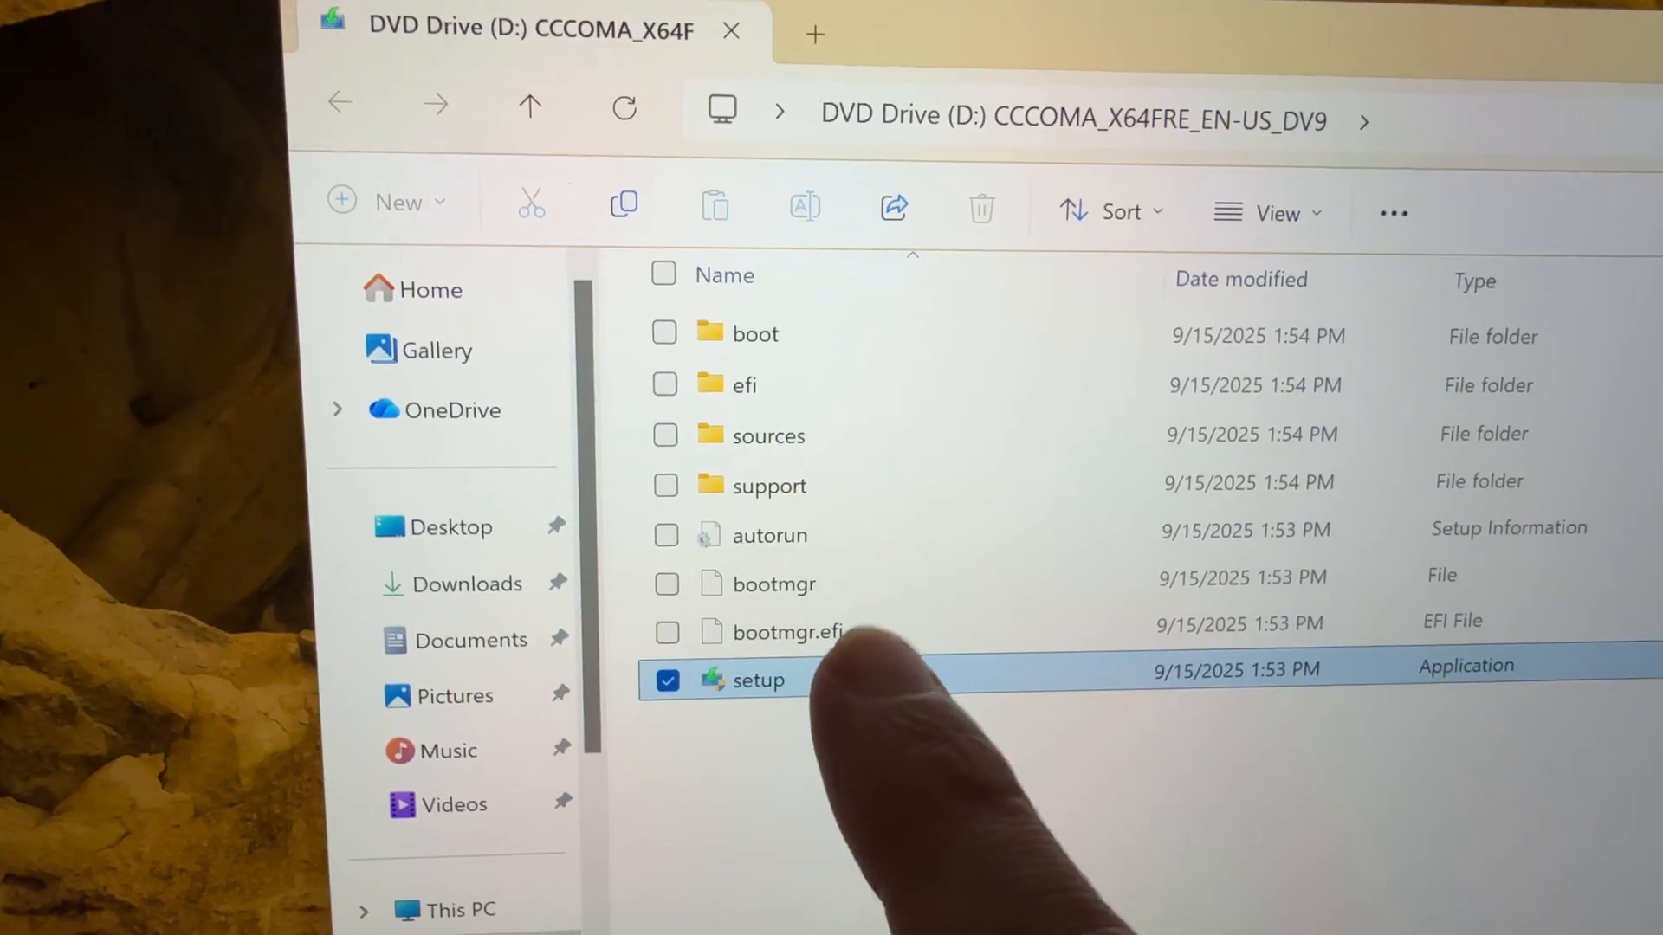
Run the setup application from DVD Drive (D:)
double_click(757, 680)
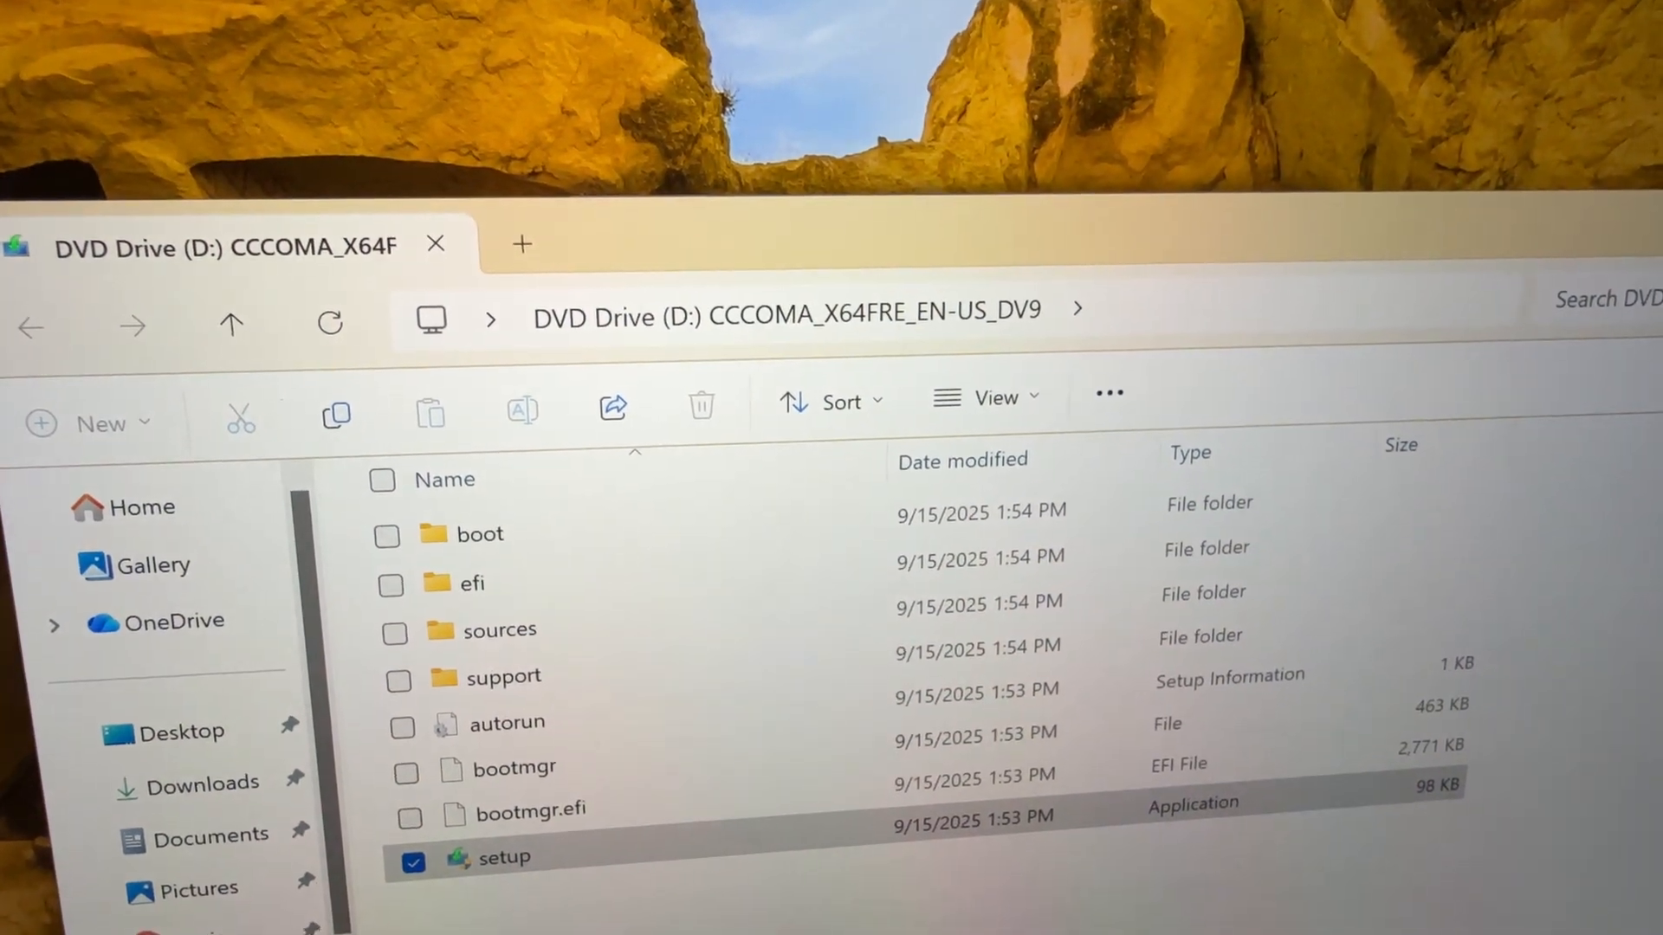
double_click(514, 857)
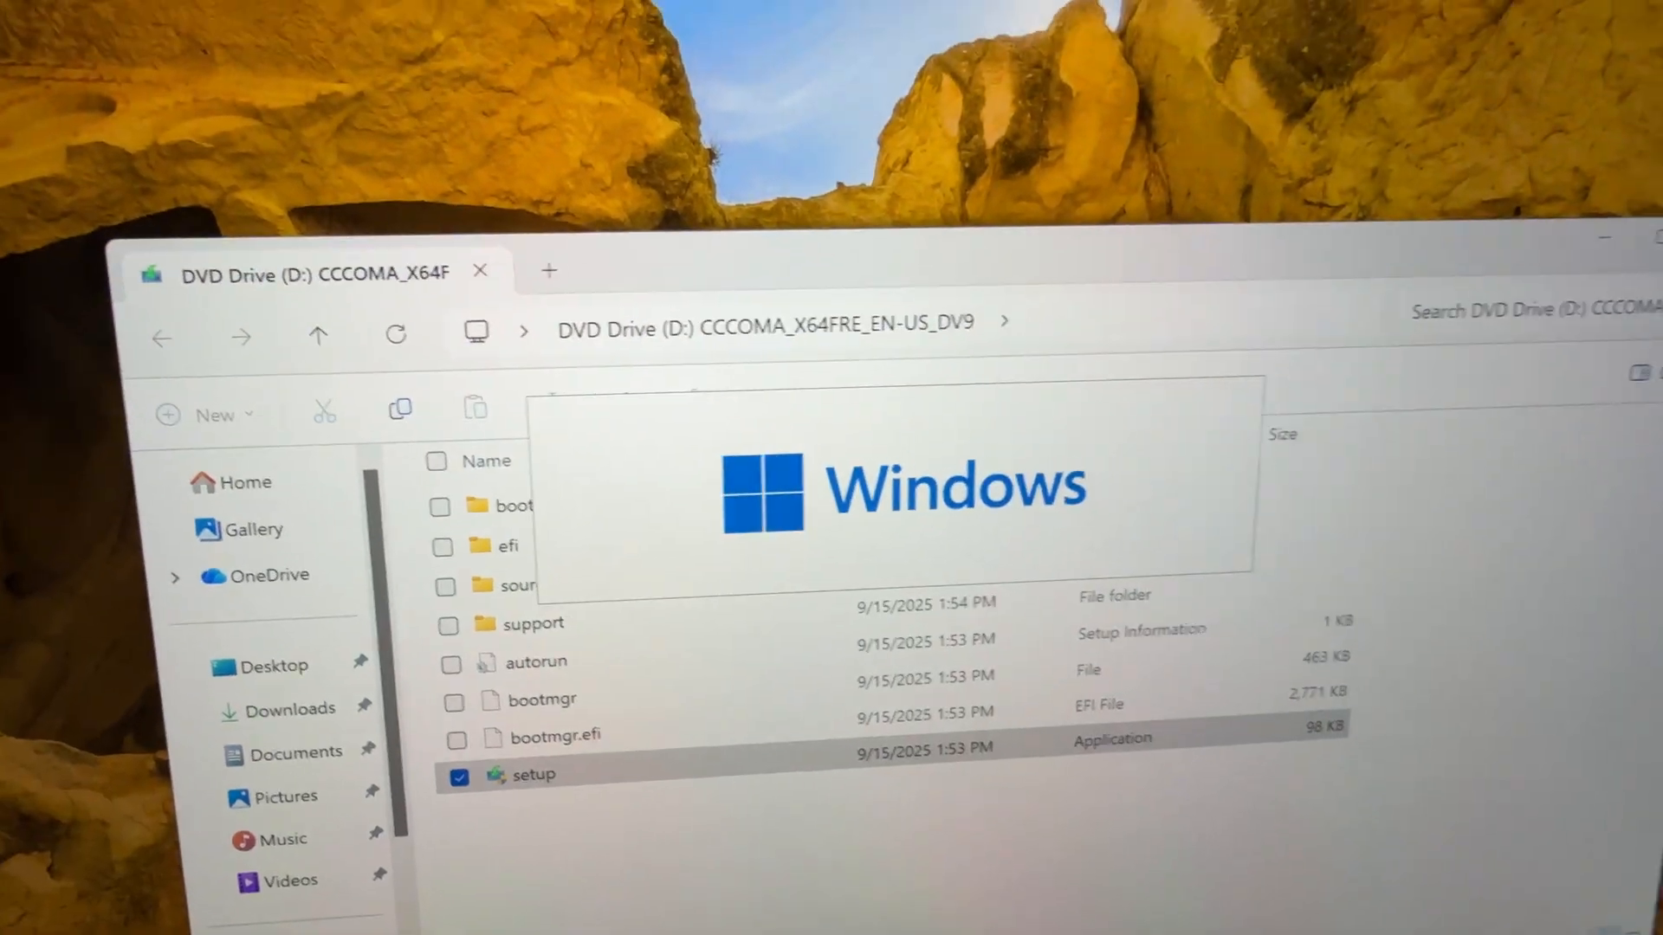
double_click(544, 775)
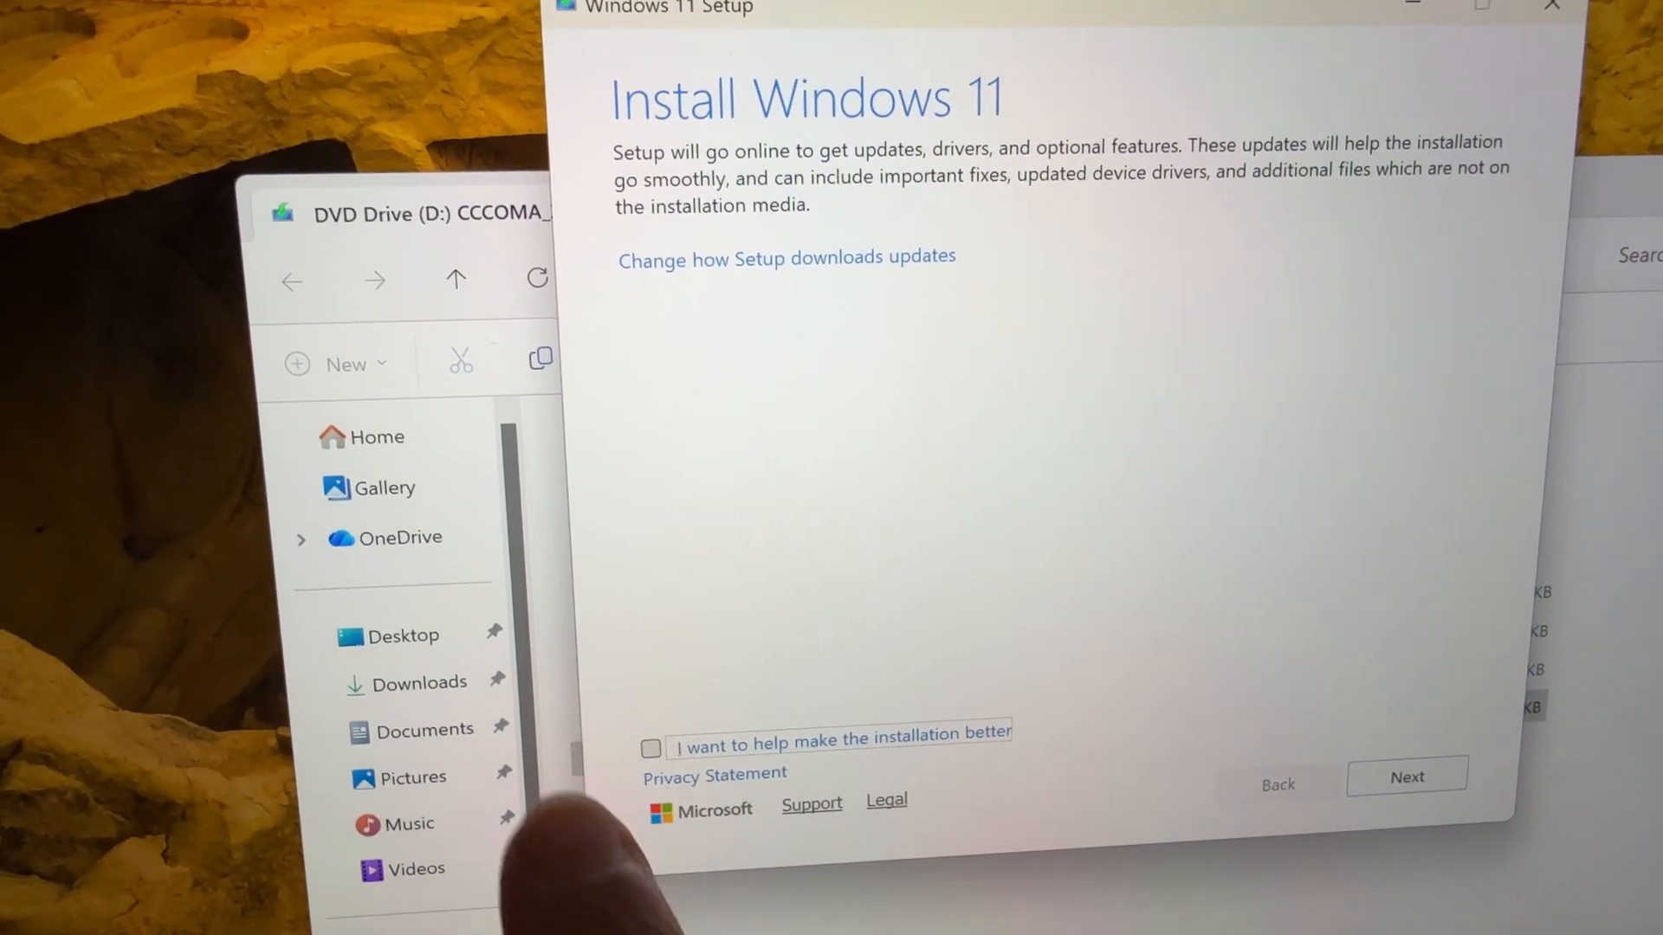
Click Next on the Install Windows 11 screen
click(1406, 776)
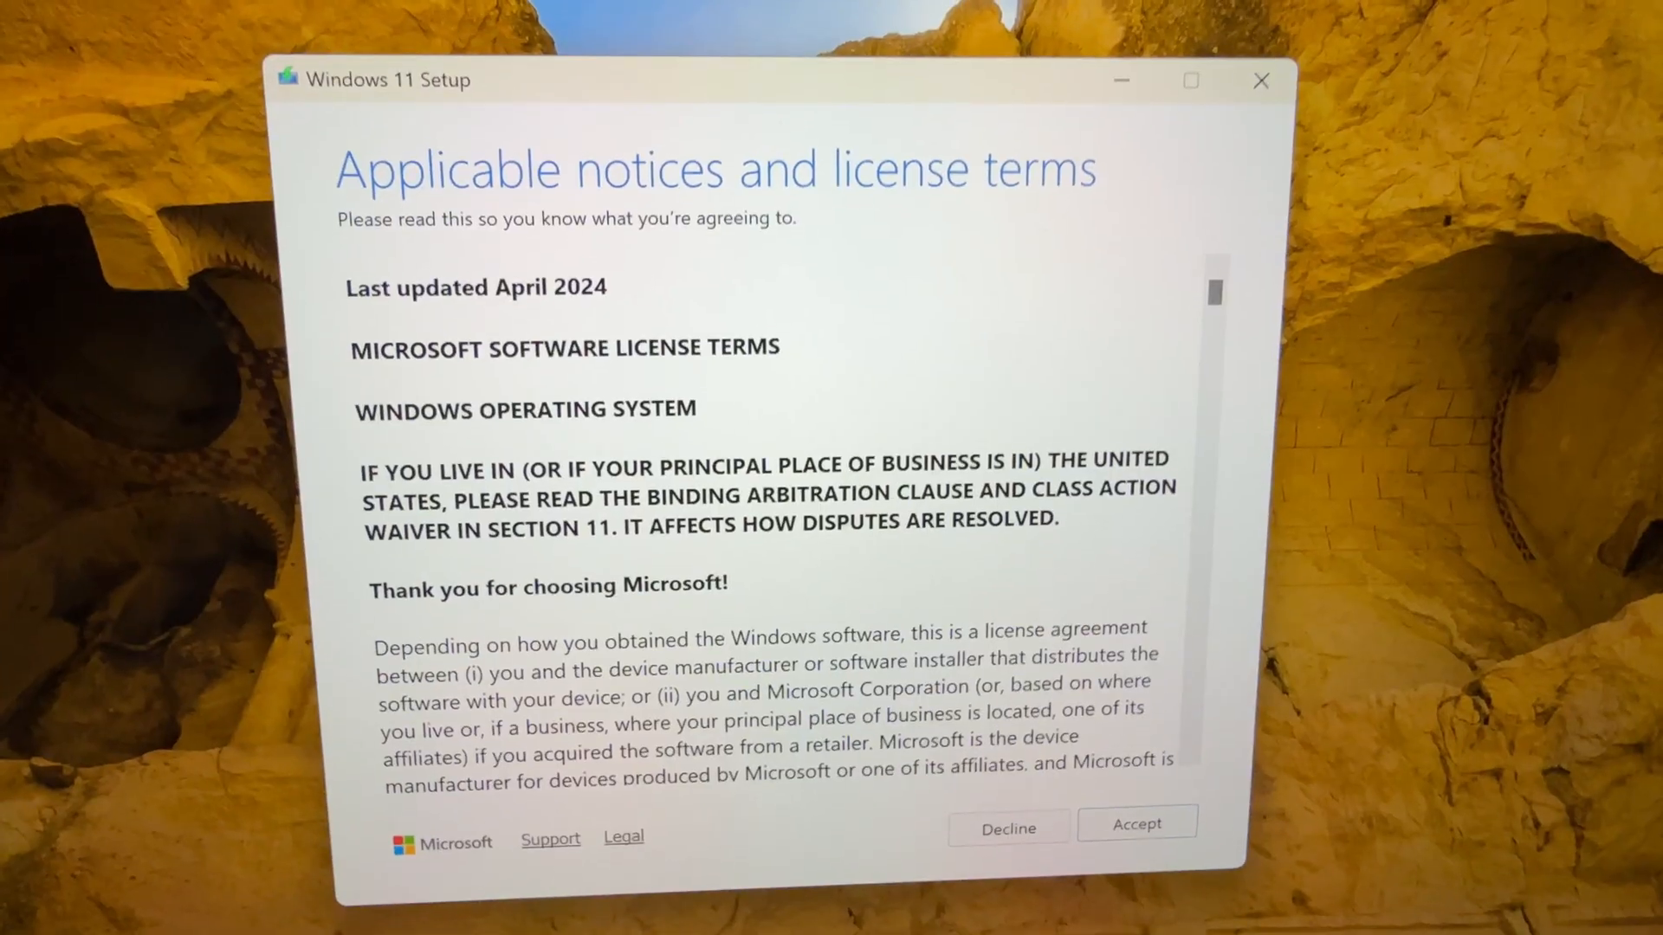
Accept the applicable notices and license terms
click(1135, 824)
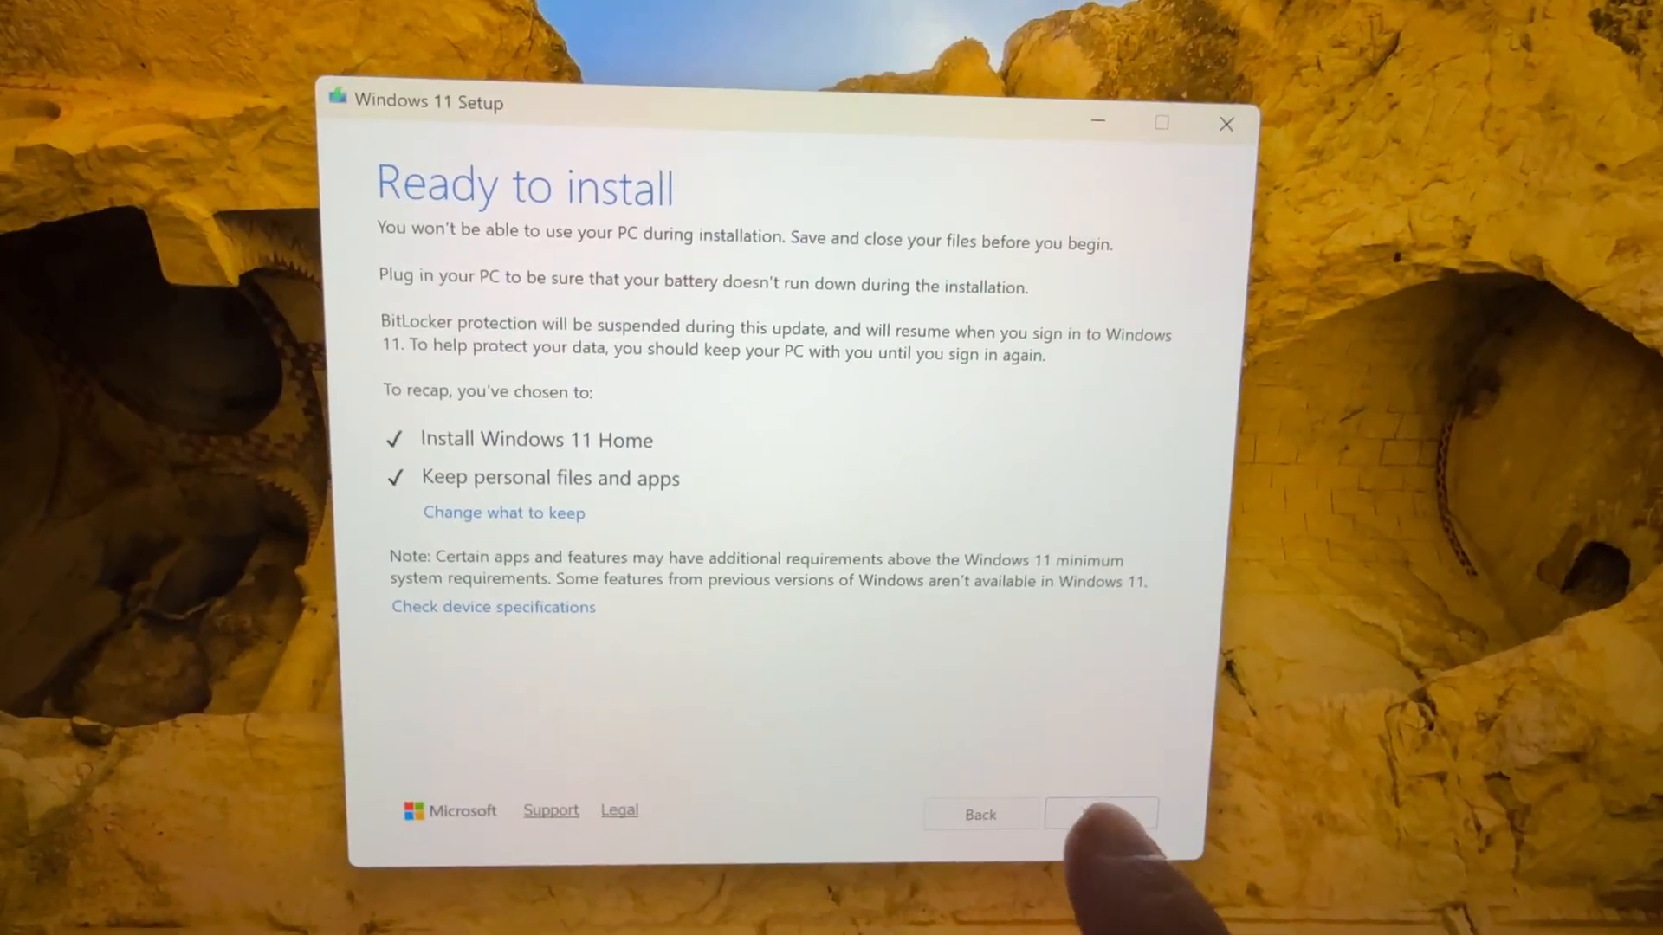
Install Windows 11 Home from the Ready to install page
click(1099, 814)
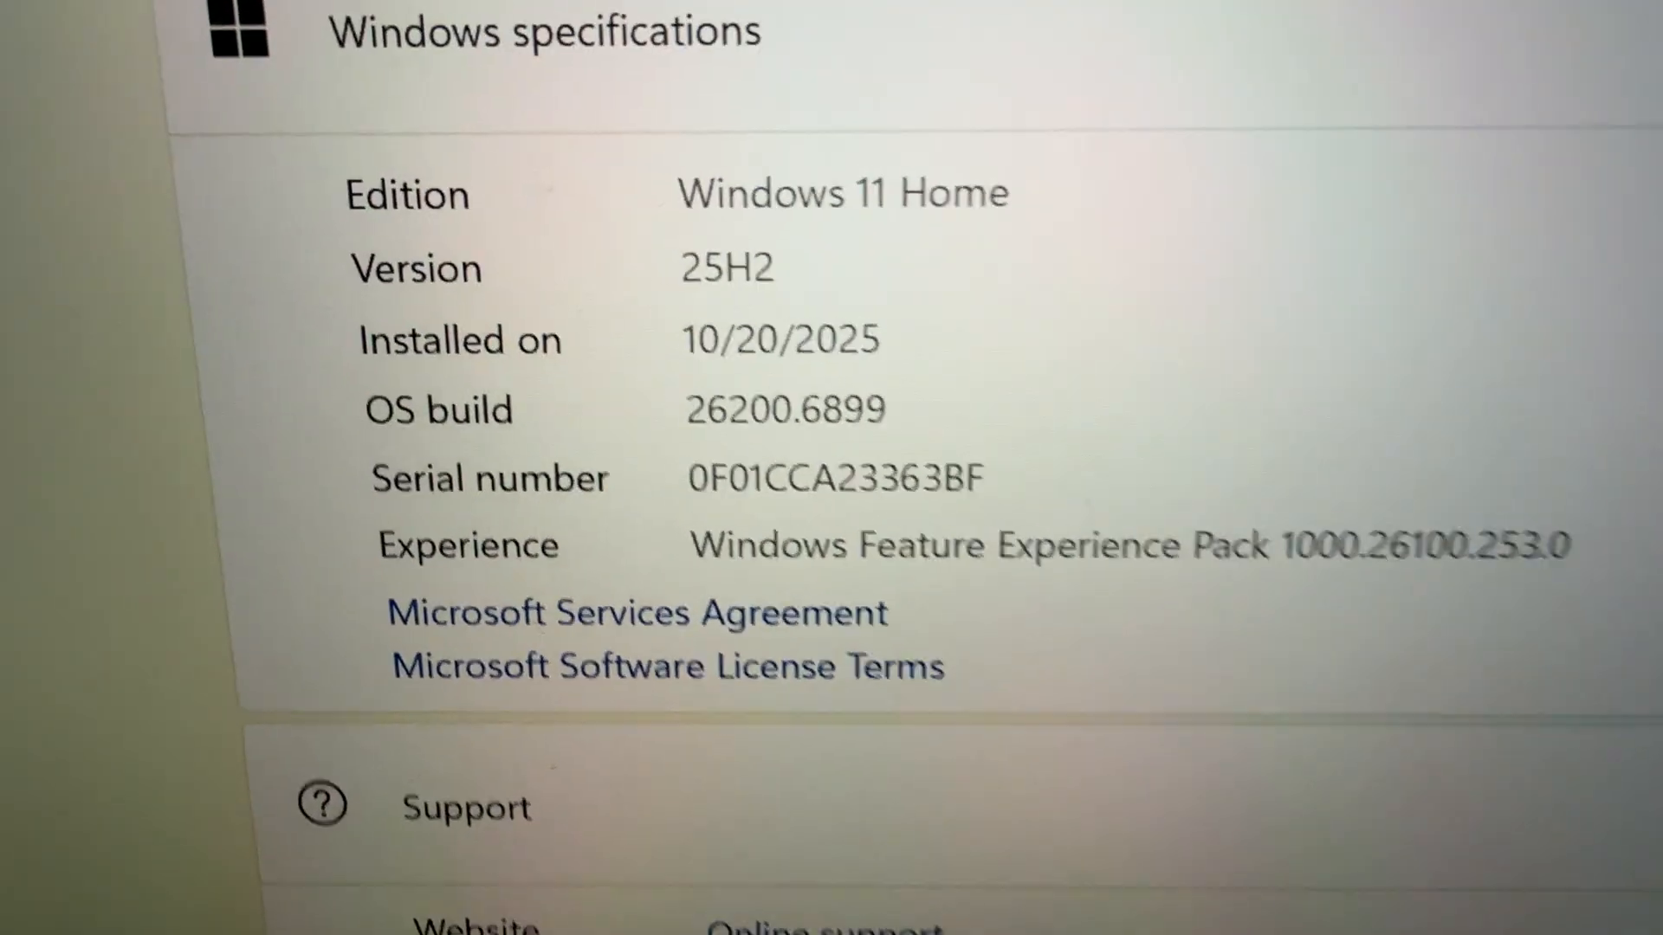
Scroll Settings About to Windows specifications showing Windows 11 Home 25H2, build 26200.6899
scroll(up, 3)
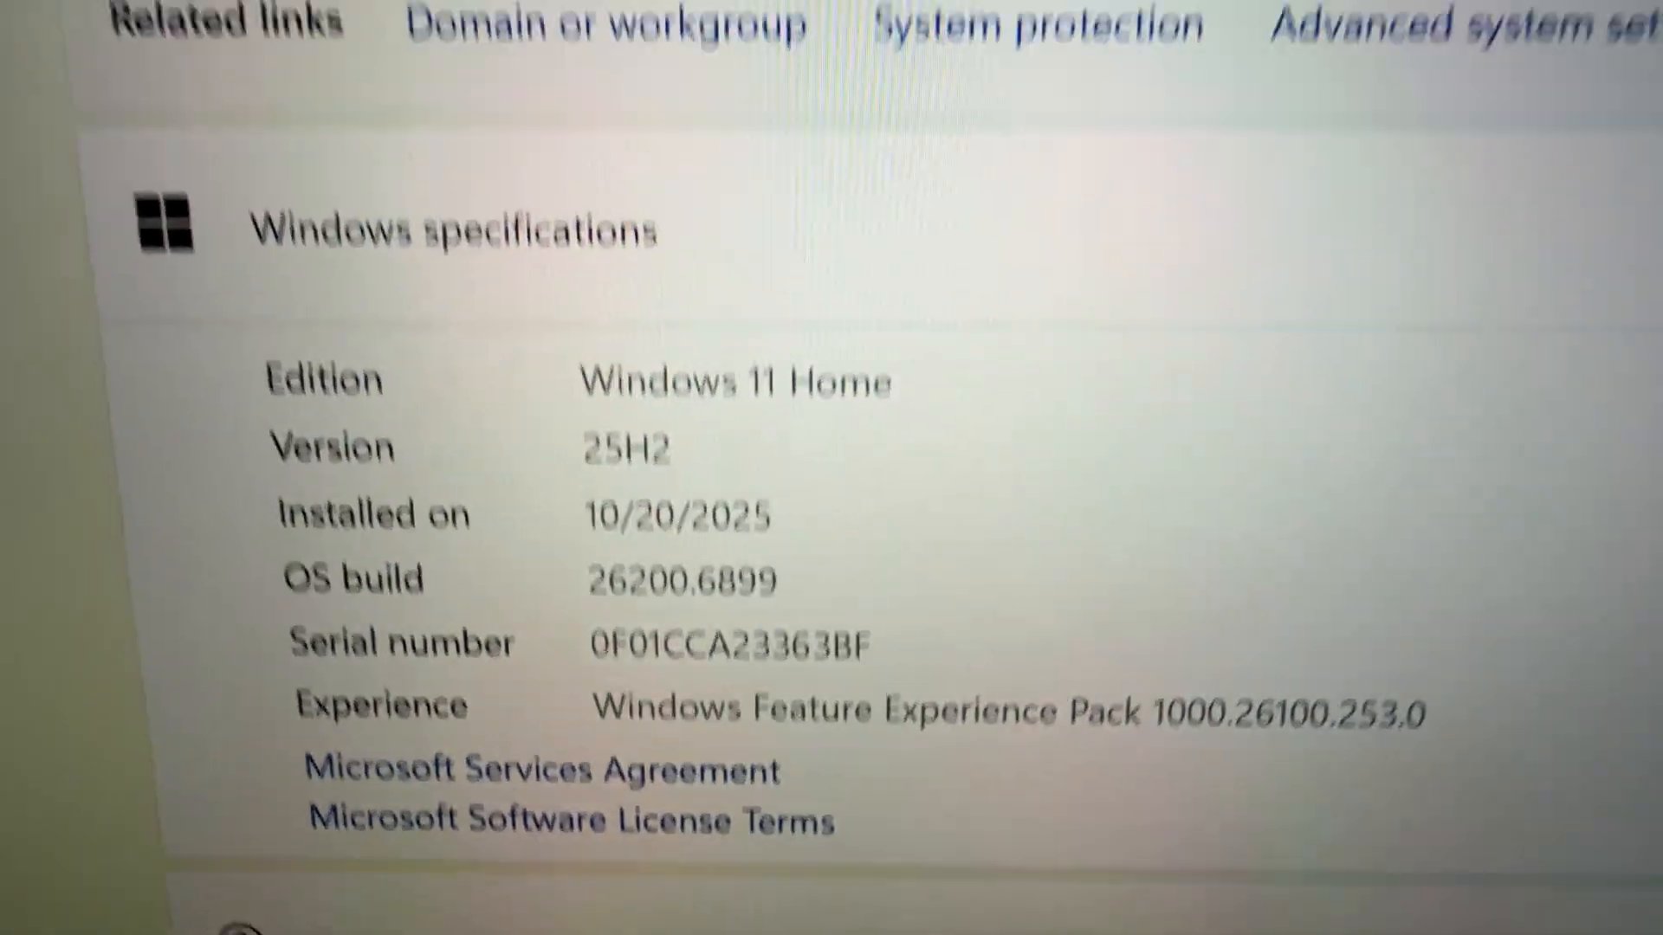